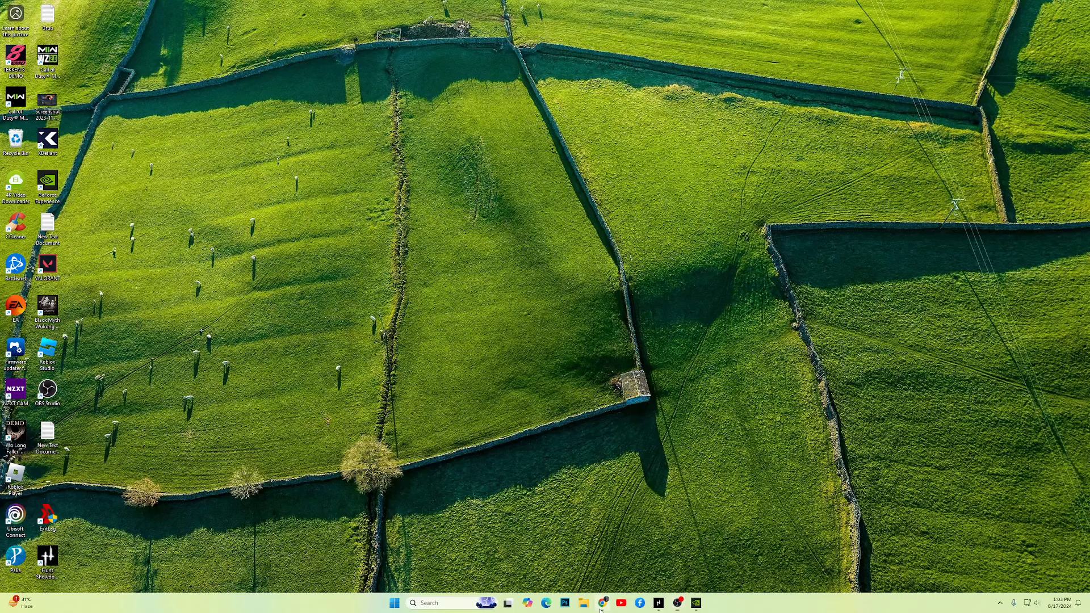
# Restore the Chrome window from the taskbar, showing the Hunt: Showdown 1896 black screen article
pyautogui.click(546, 604)
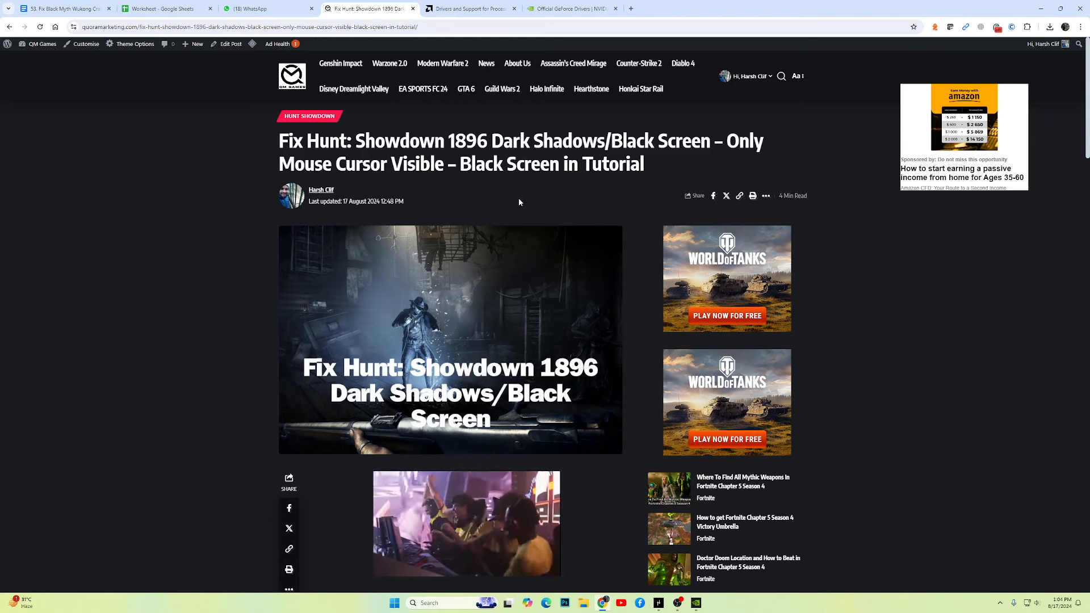
pyautogui.click(697, 603)
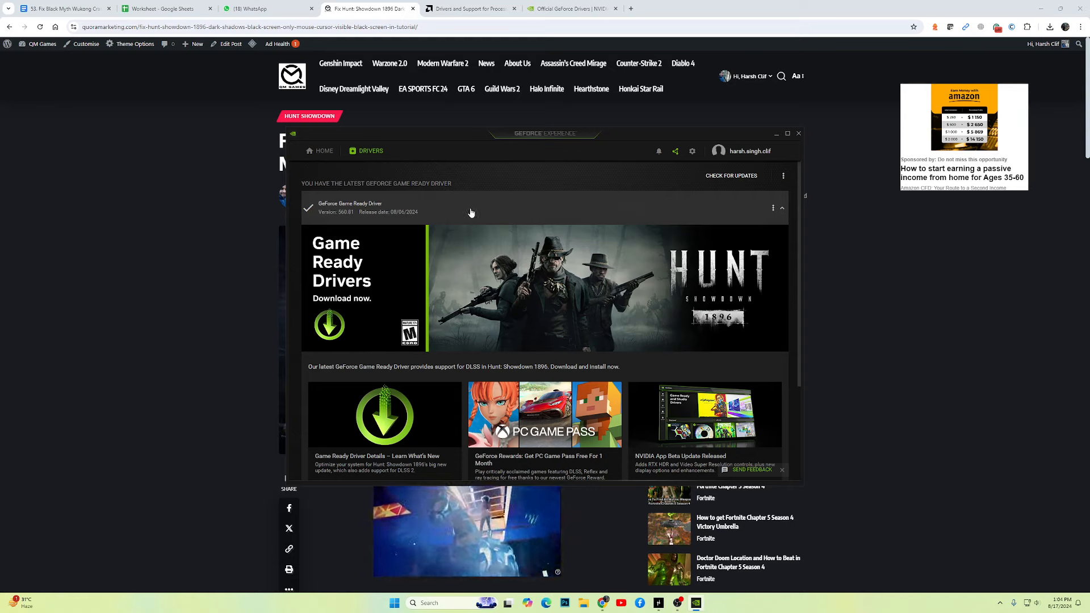
pyautogui.moveTo(601, 201)
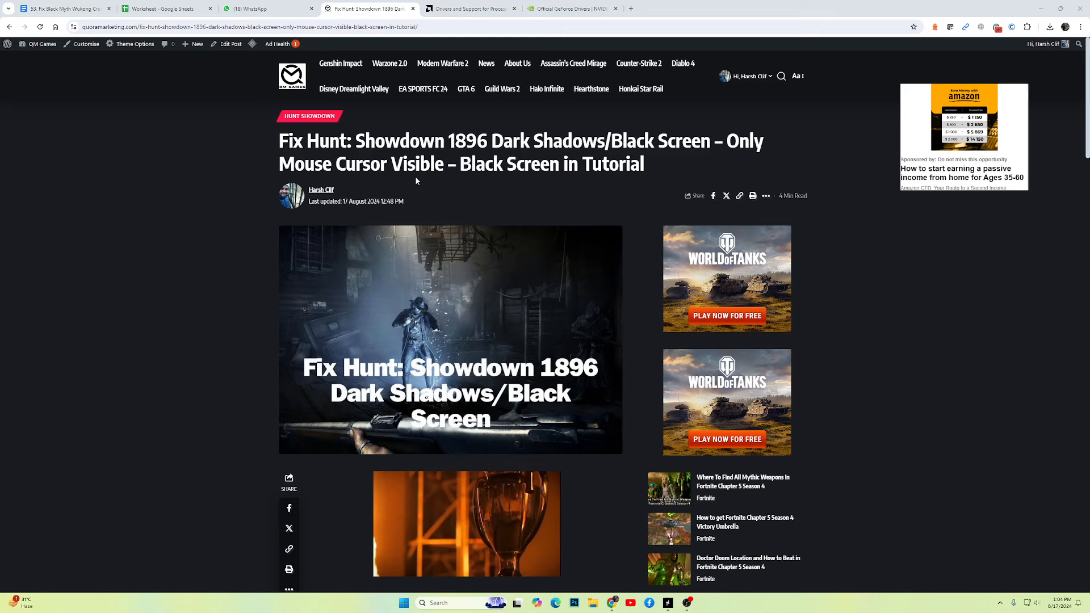
# Skim the Hunt: Showdown fix article's Nvidia driver section, then go to AMD Drivers and Support
pyautogui.moveTo(279, 140); pyautogui.dragTo(574, 141)
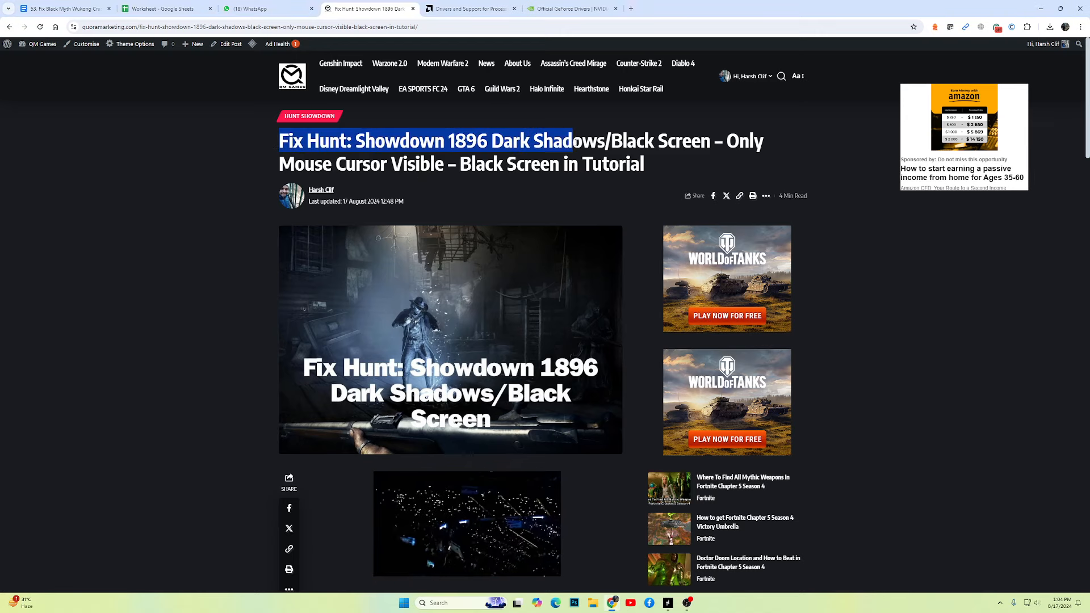
pyautogui.moveTo(577, 141); pyautogui.dragTo(644, 164)
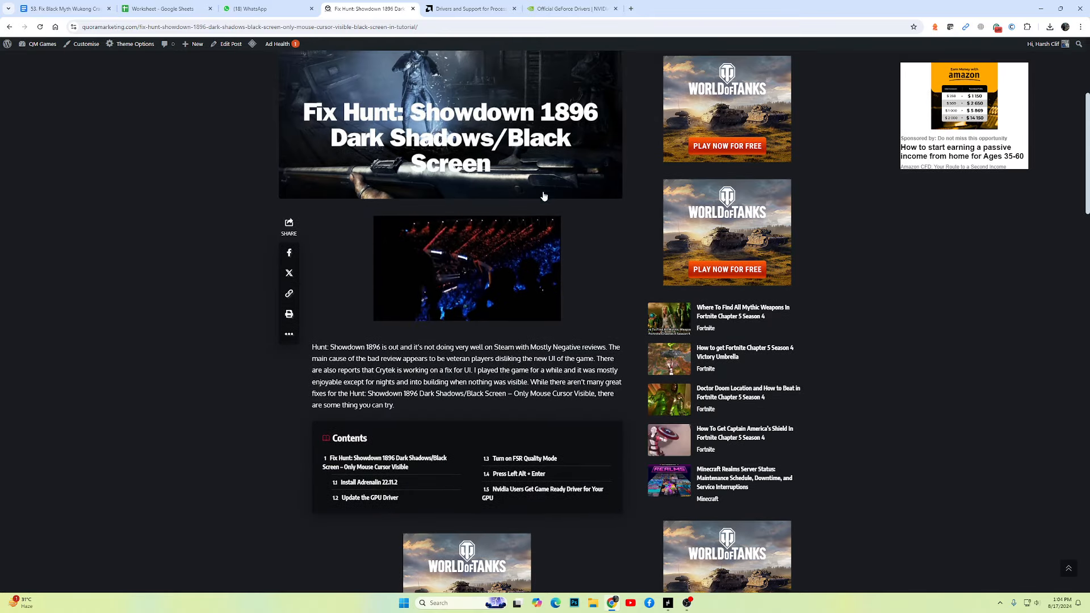
pyautogui.scroll(-3)
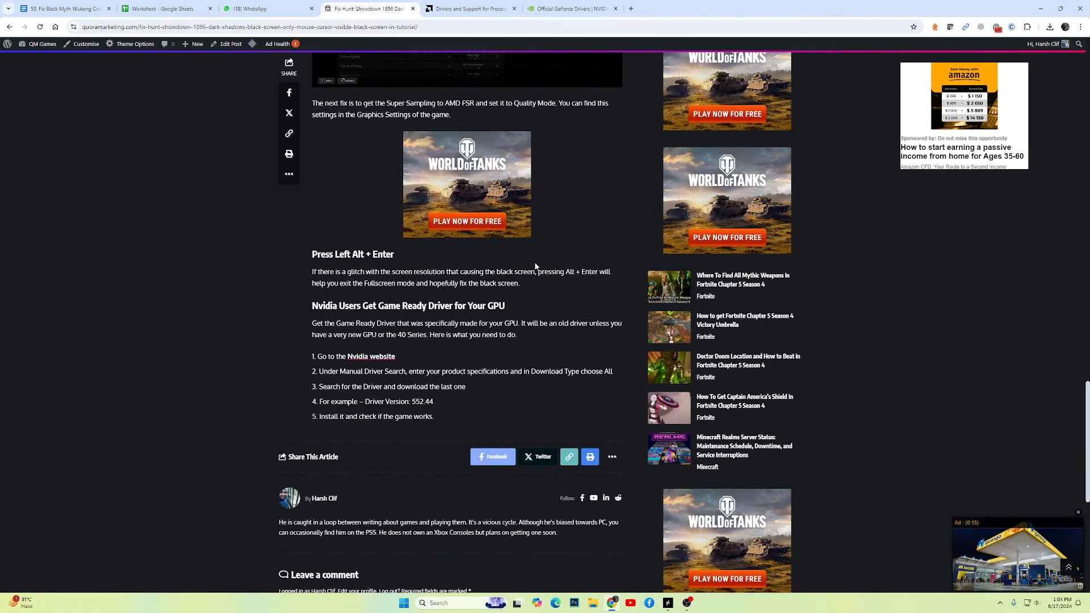
pyautogui.moveTo(316, 283); pyautogui.dragTo(519, 282)
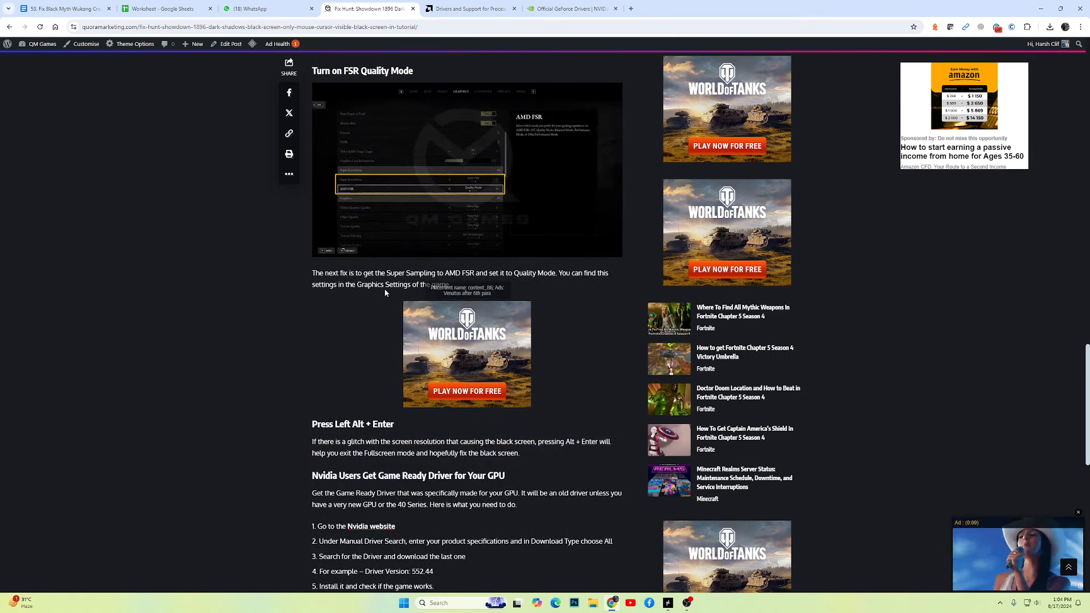
pyautogui.scroll(3)
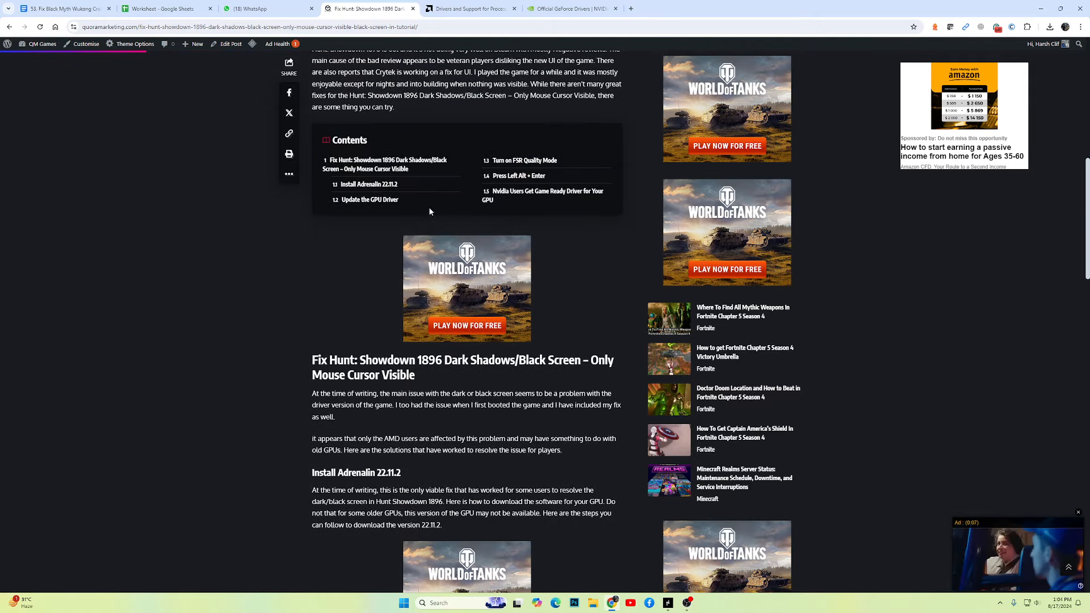
pyautogui.click(470, 9)
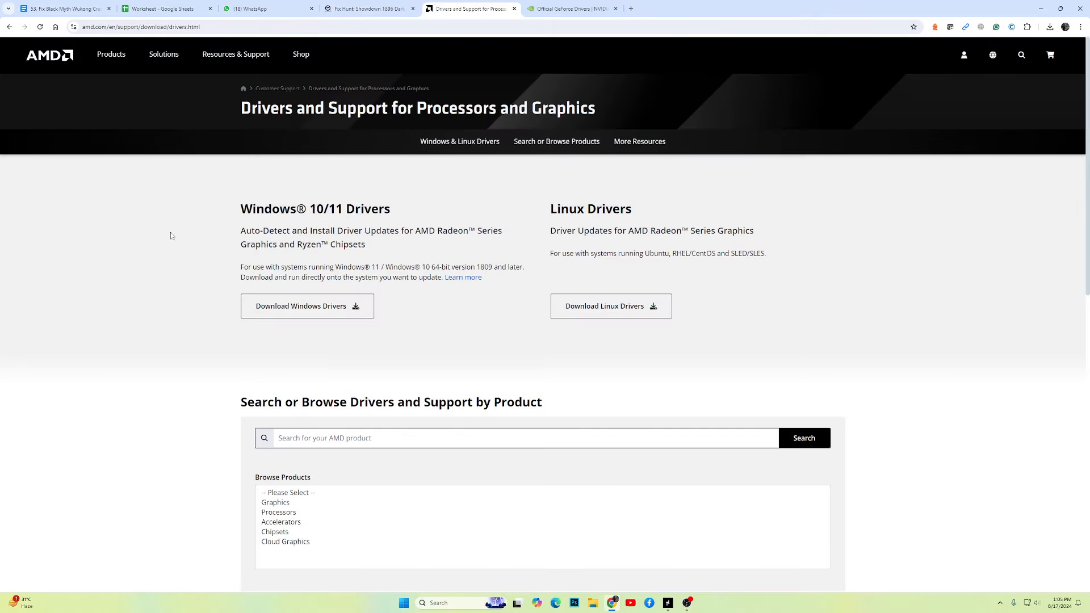
pyautogui.moveTo(329, 381)
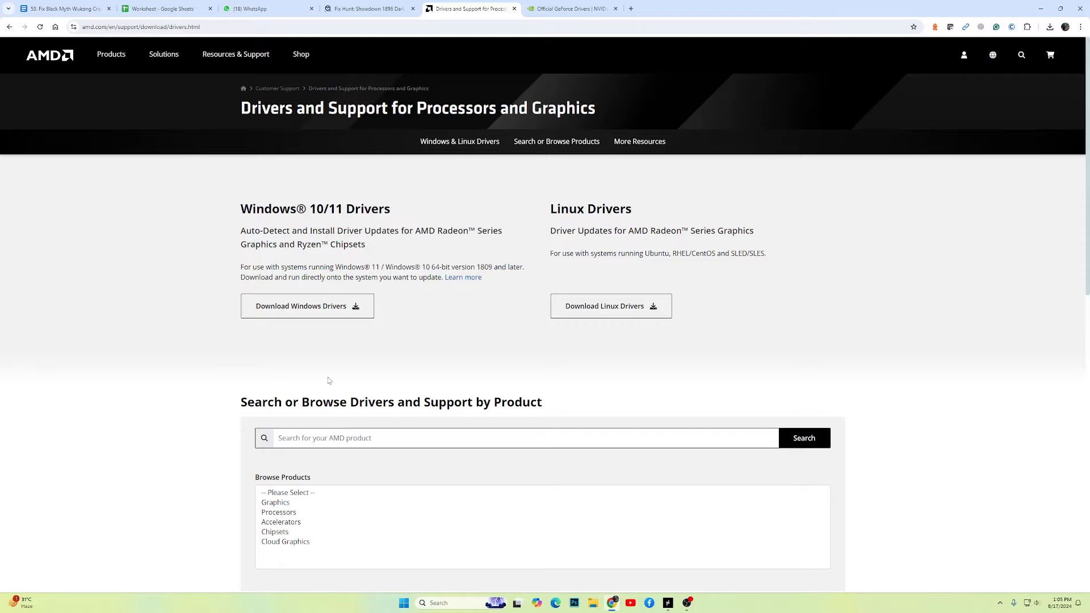
# Browse Graphics > Radeon RX > RX 5000 Series > AMD Radeon RX 5300 and submit
pyautogui.scroll(-3)
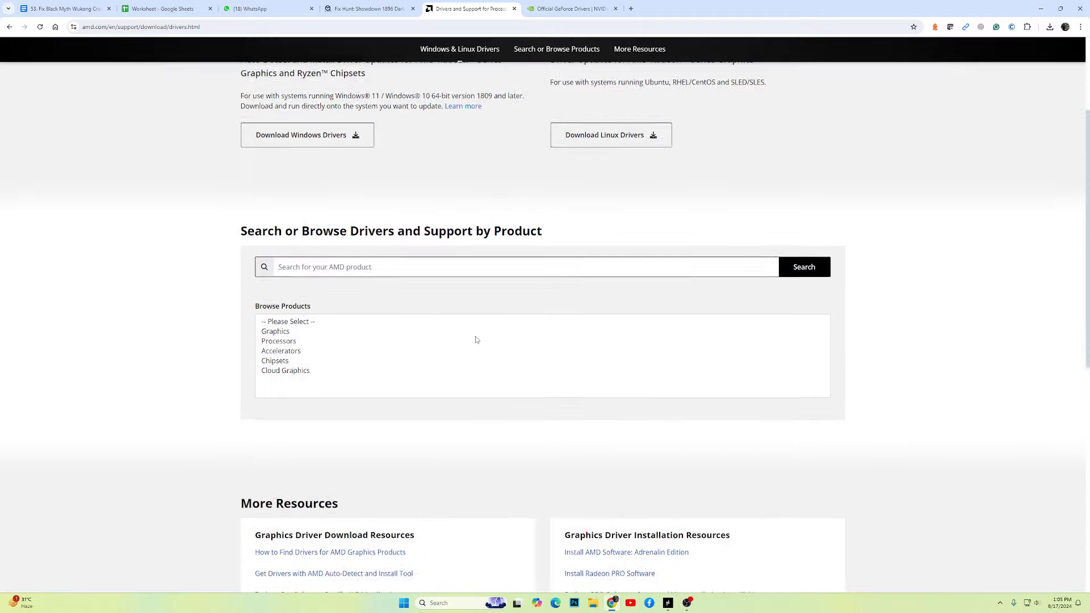
pyautogui.scroll(-3)
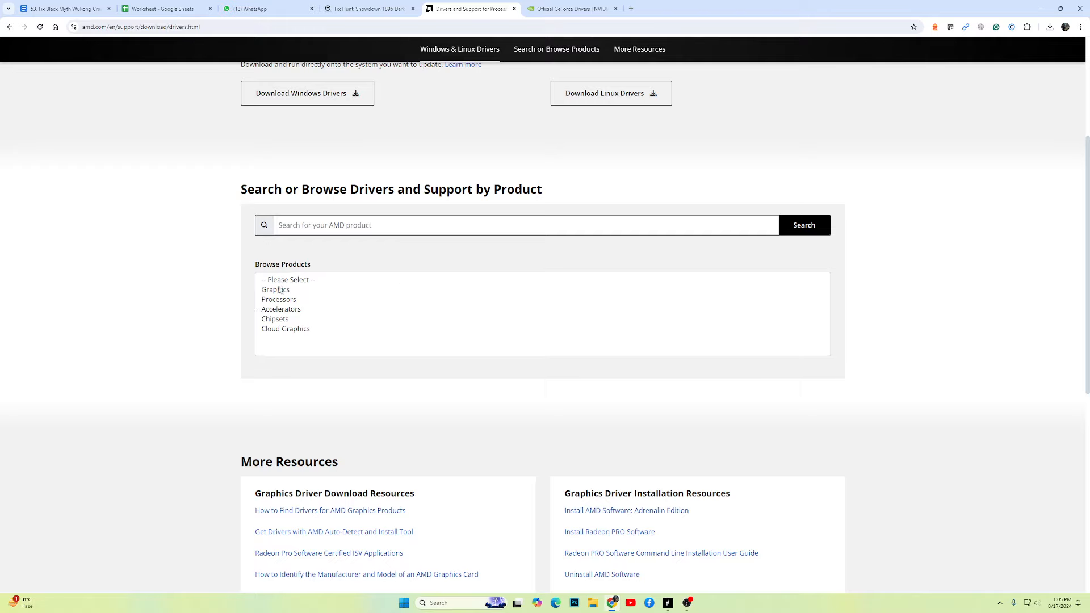
pyautogui.click(276, 289)
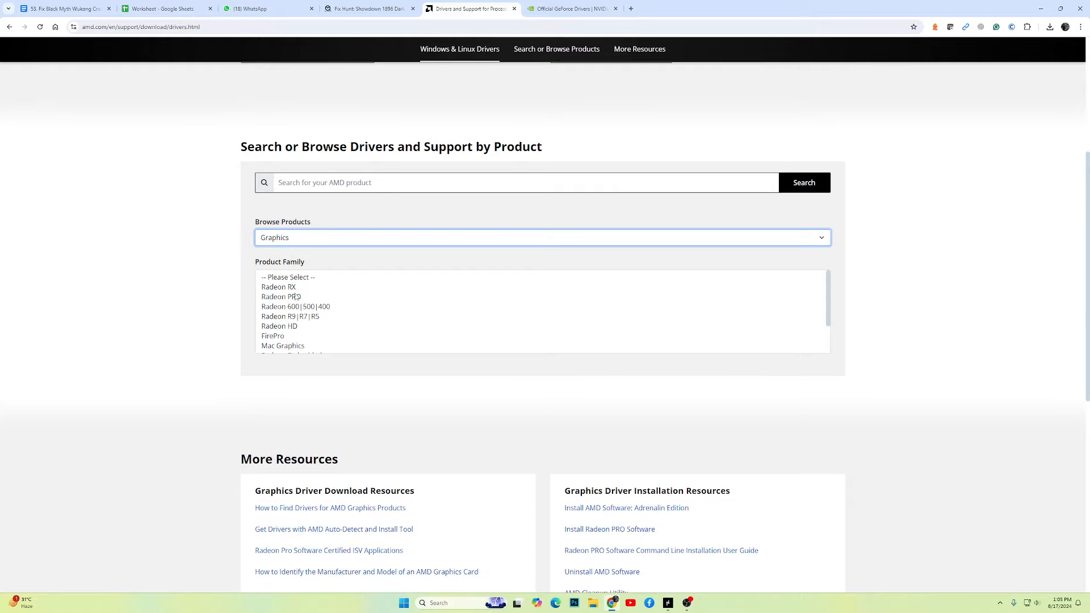
pyautogui.click(279, 286)
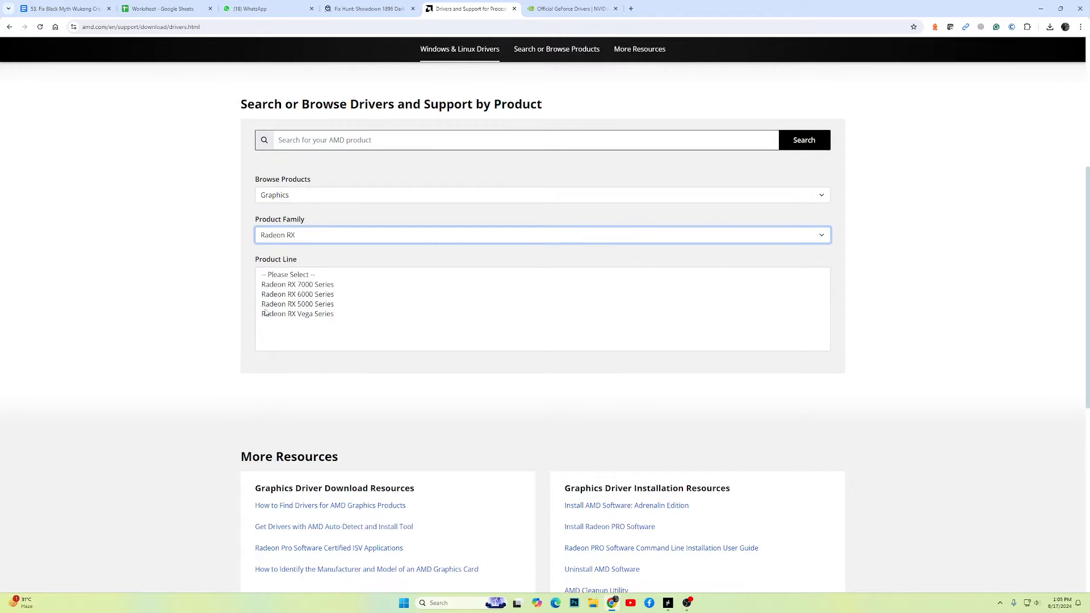
pyautogui.click(297, 304)
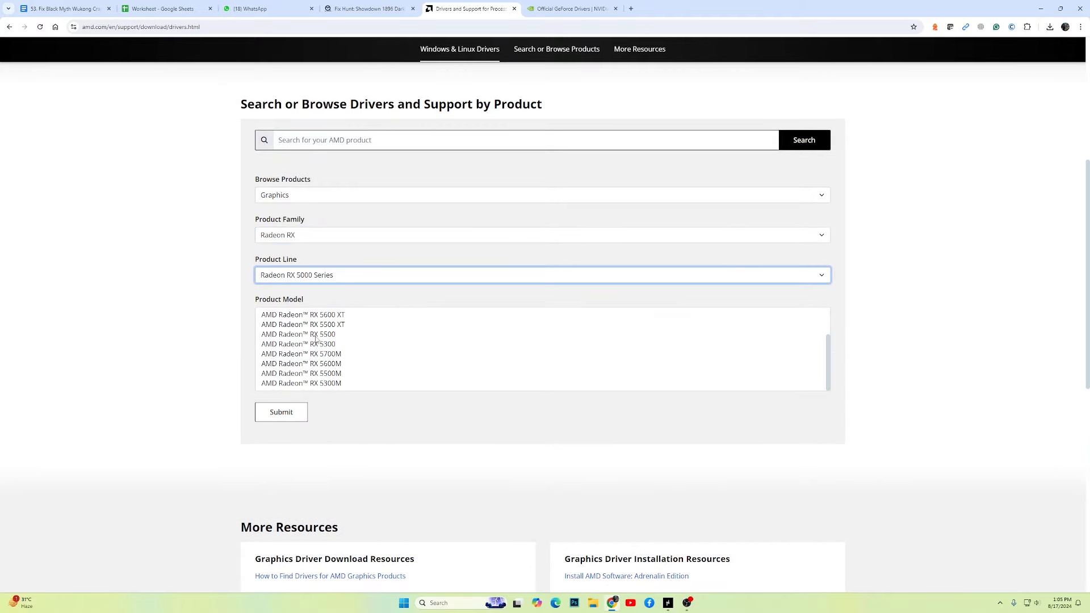
pyautogui.click(298, 343)
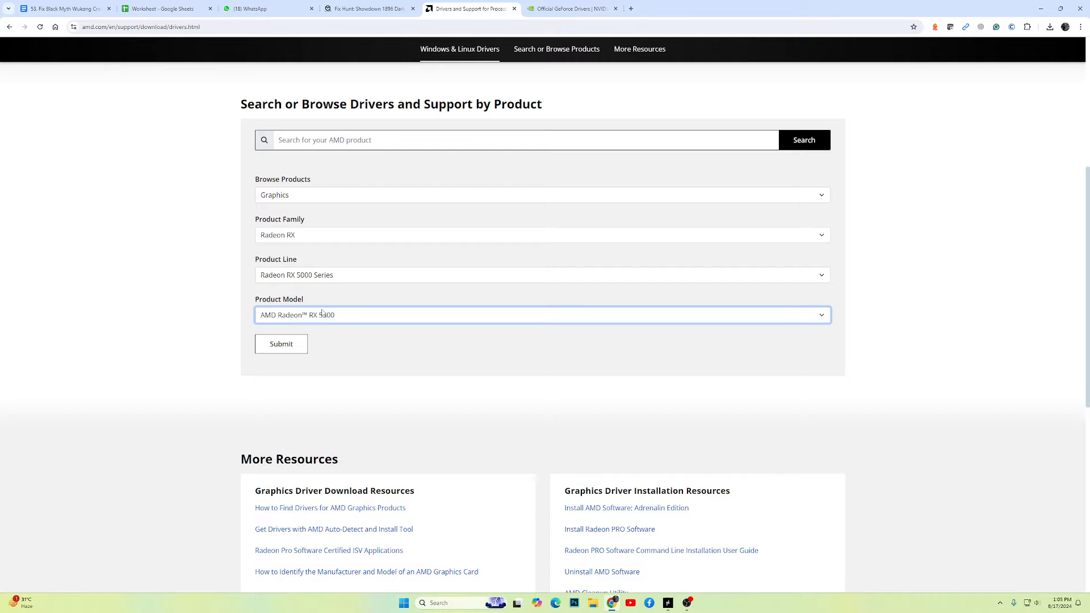
pyautogui.click(282, 344)
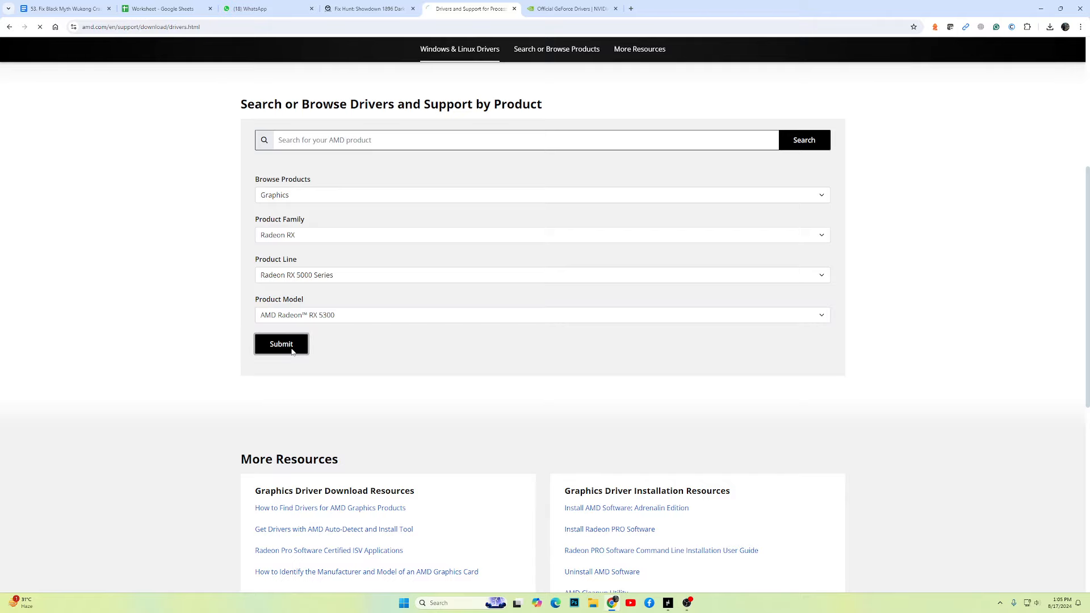
pyautogui.click(281, 343)
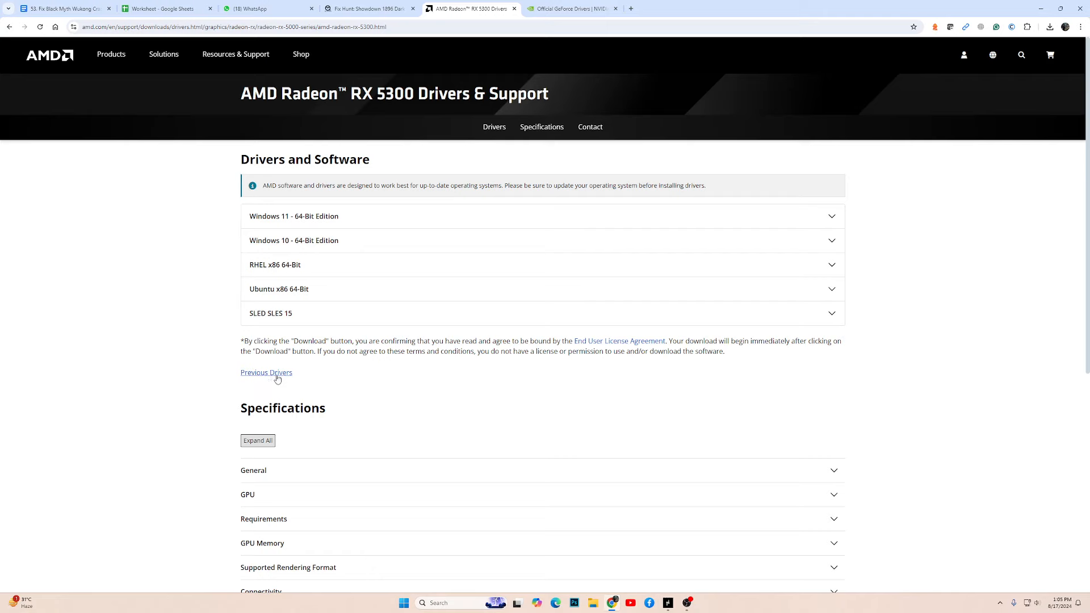
# Open the RX 5300 previous drivers and expand the Windows 11 64-Bit Edition list
pyautogui.click(266, 373)
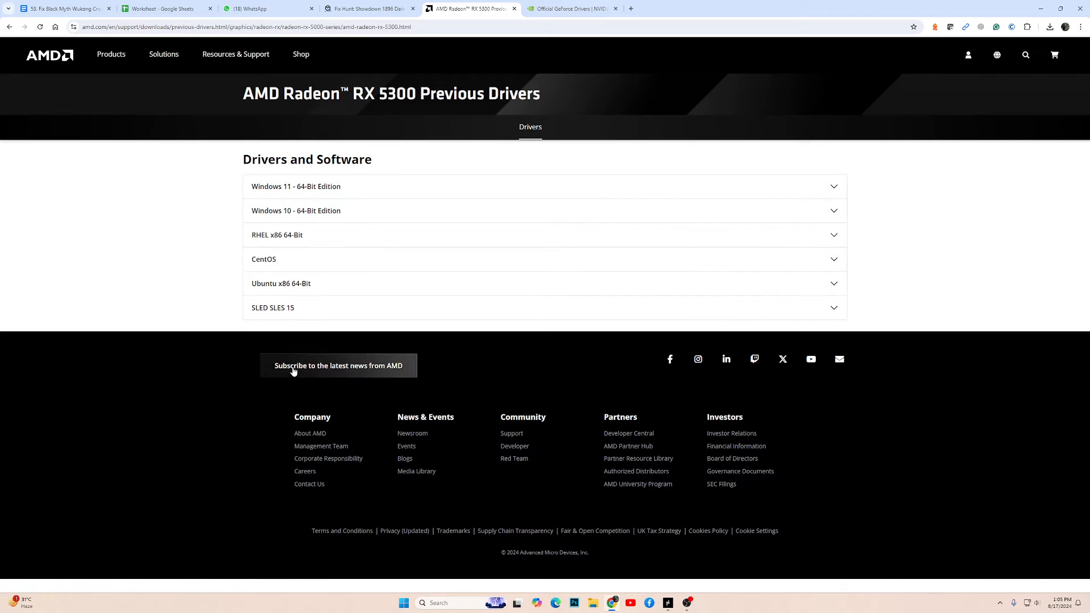
pyautogui.moveTo(313, 186)
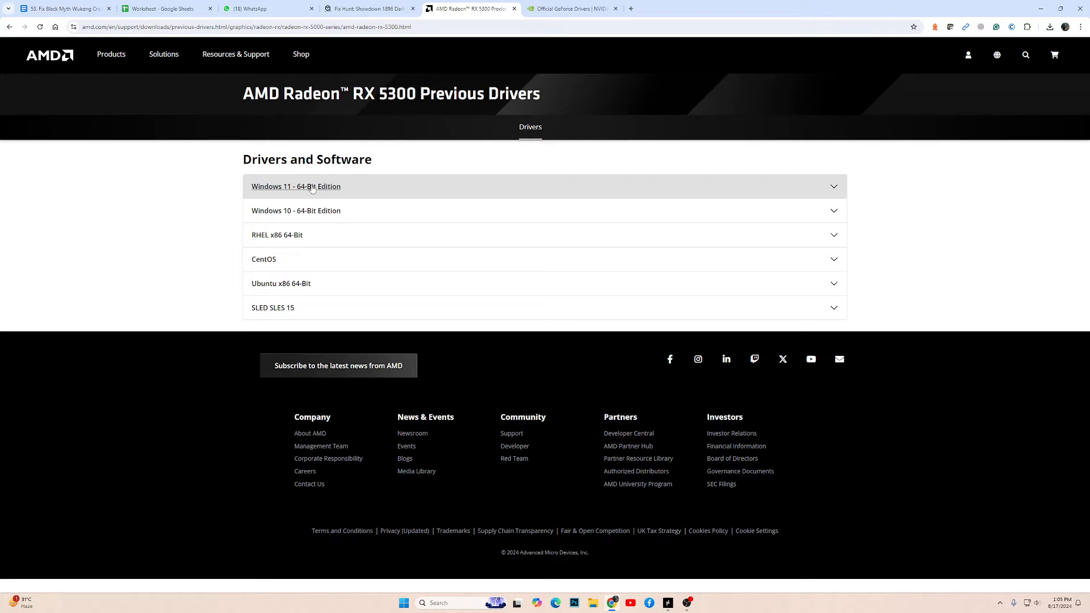
pyautogui.click(295, 186)
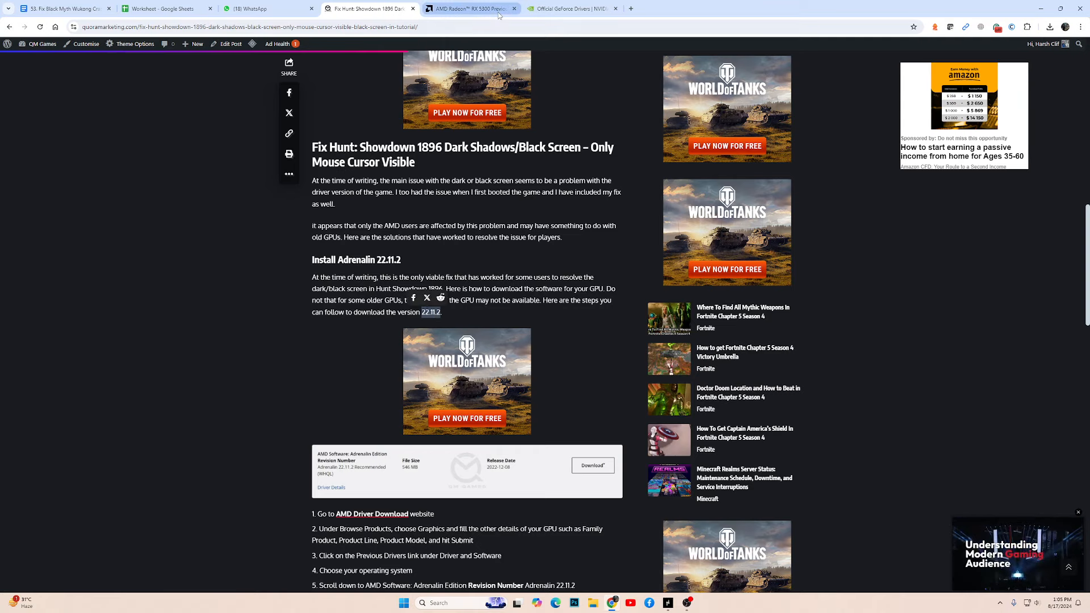
pyautogui.click(471, 9)
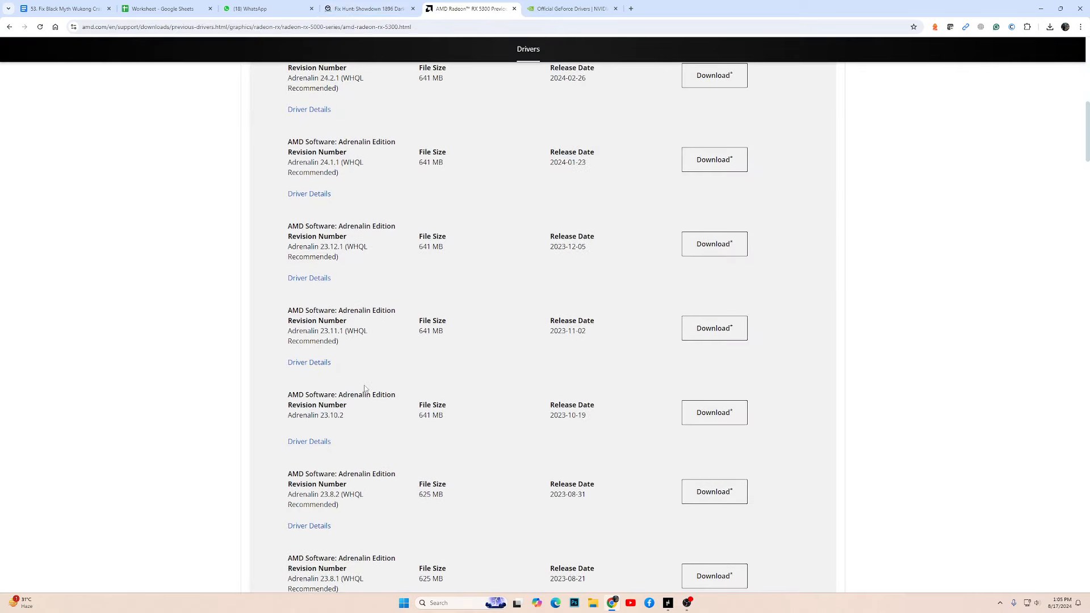
# Scroll to and highlight Adrenalin 22.11.2 Recommended (WHQL) from 2022-12-08
pyautogui.scroll(-3)
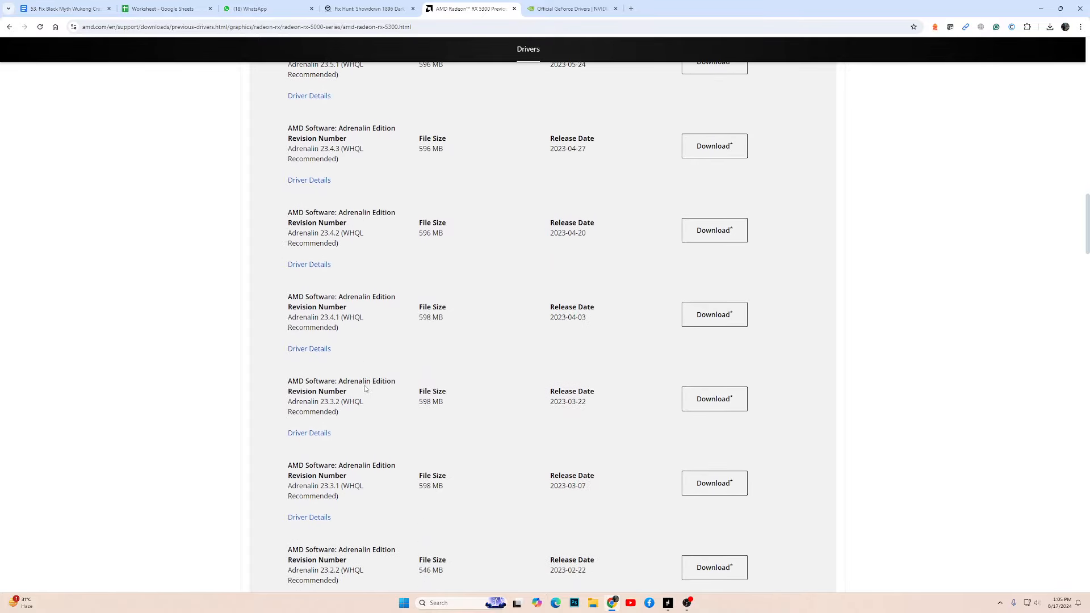
pyautogui.scroll(-3)
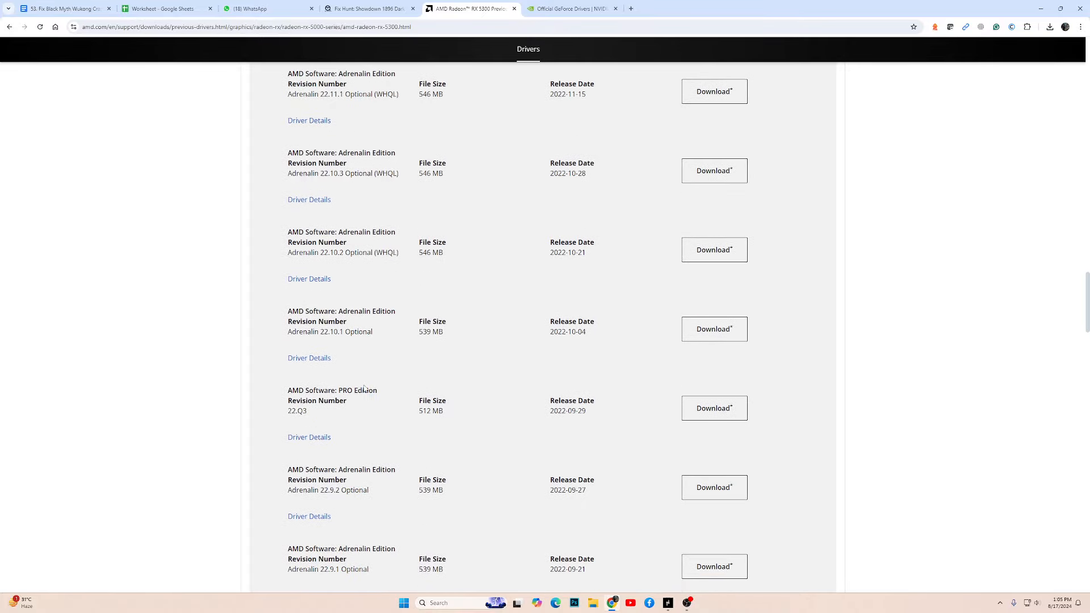
pyautogui.scroll(3)
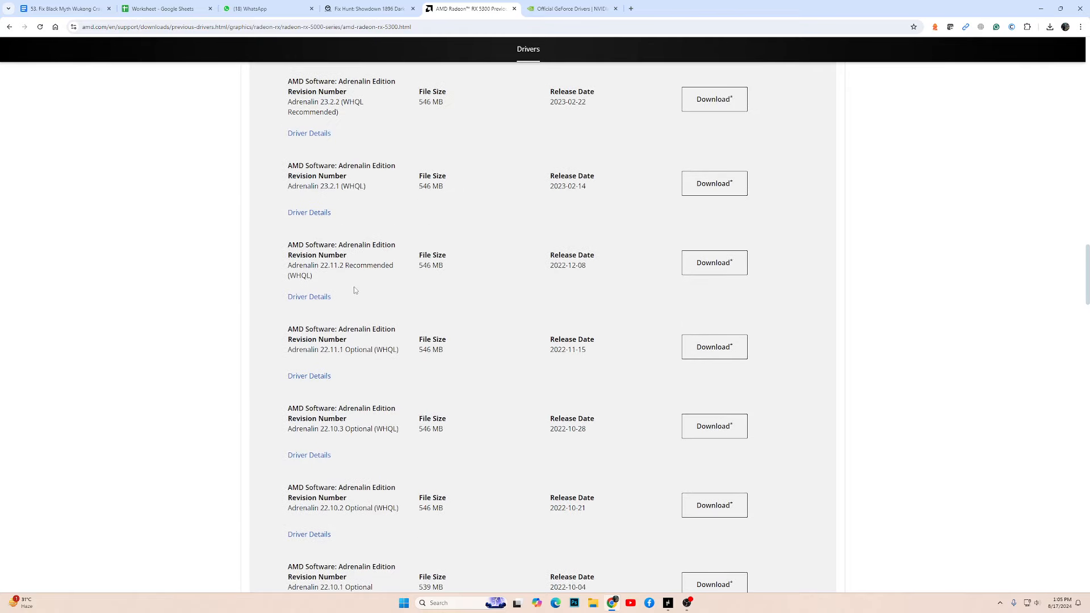
pyautogui.moveTo(316, 245); pyautogui.dragTo(446, 260)
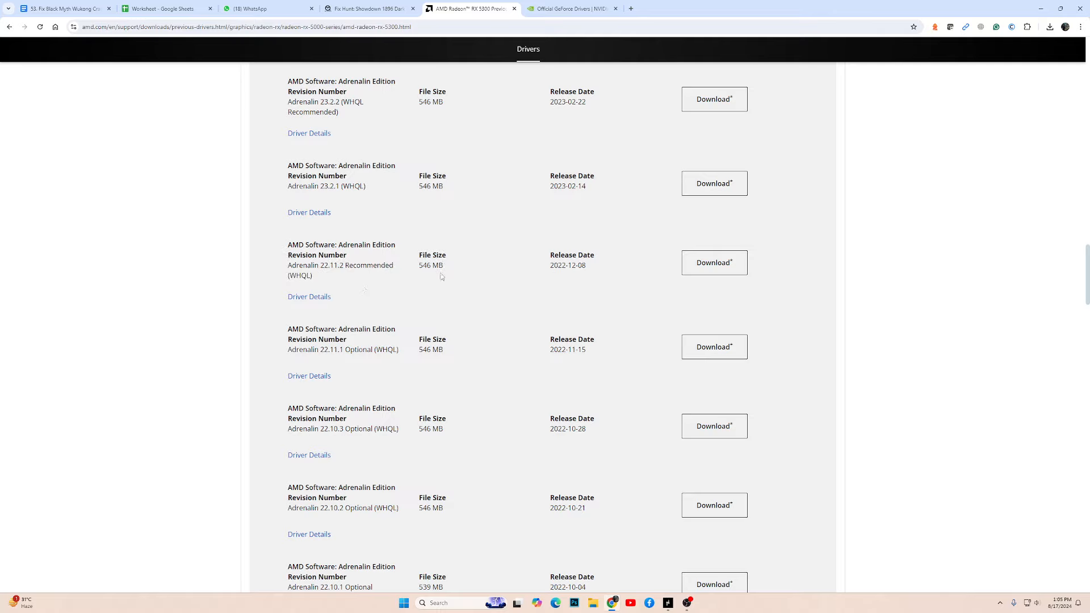
pyautogui.moveTo(323, 282)
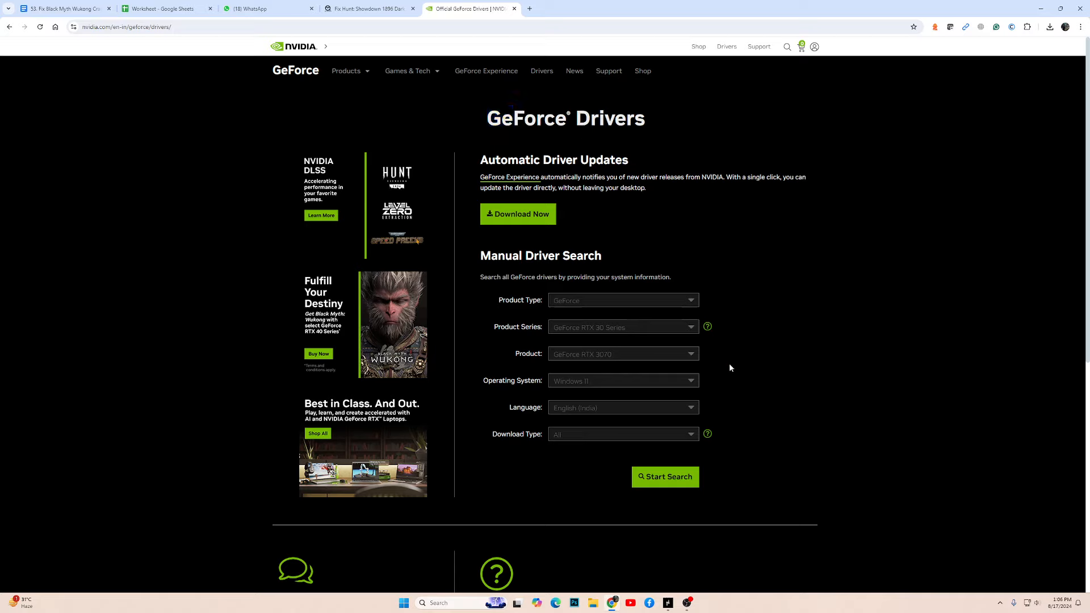
pyautogui.moveTo(797, 269)
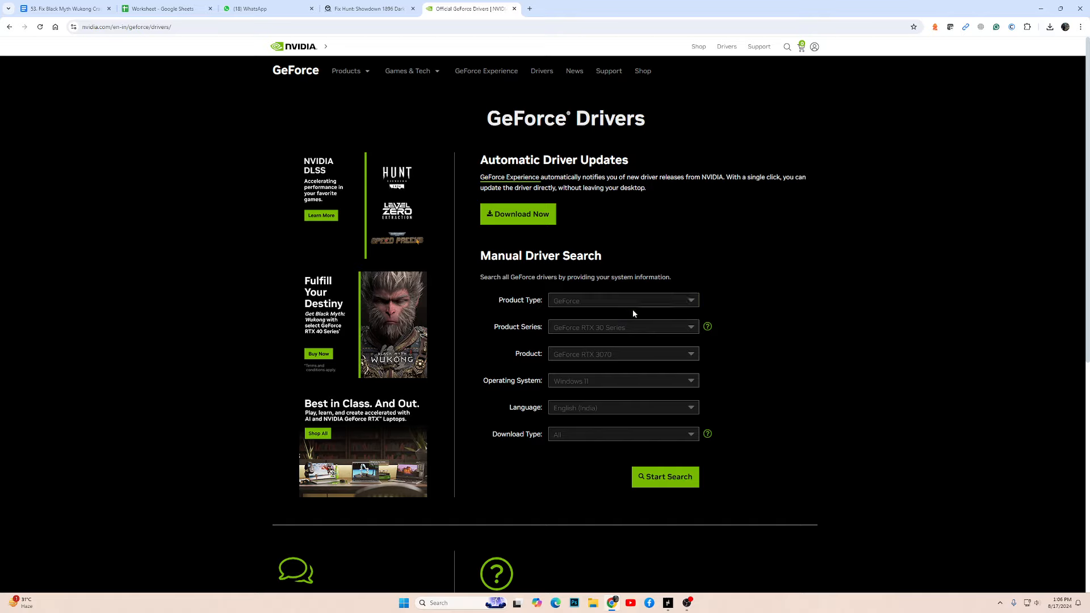
pyautogui.click(623, 327)
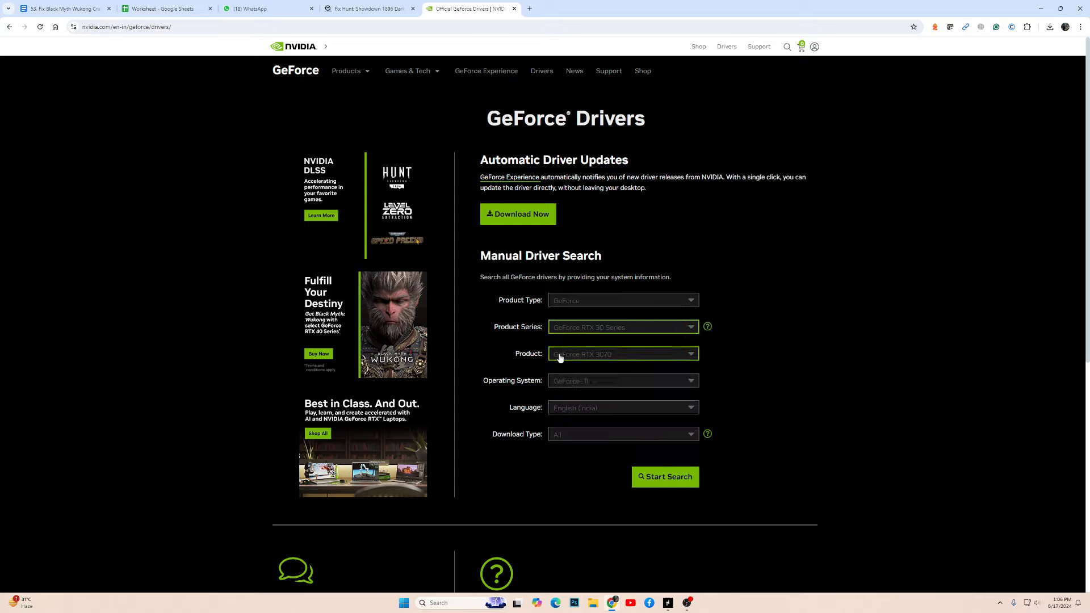
pyautogui.click(622, 353)
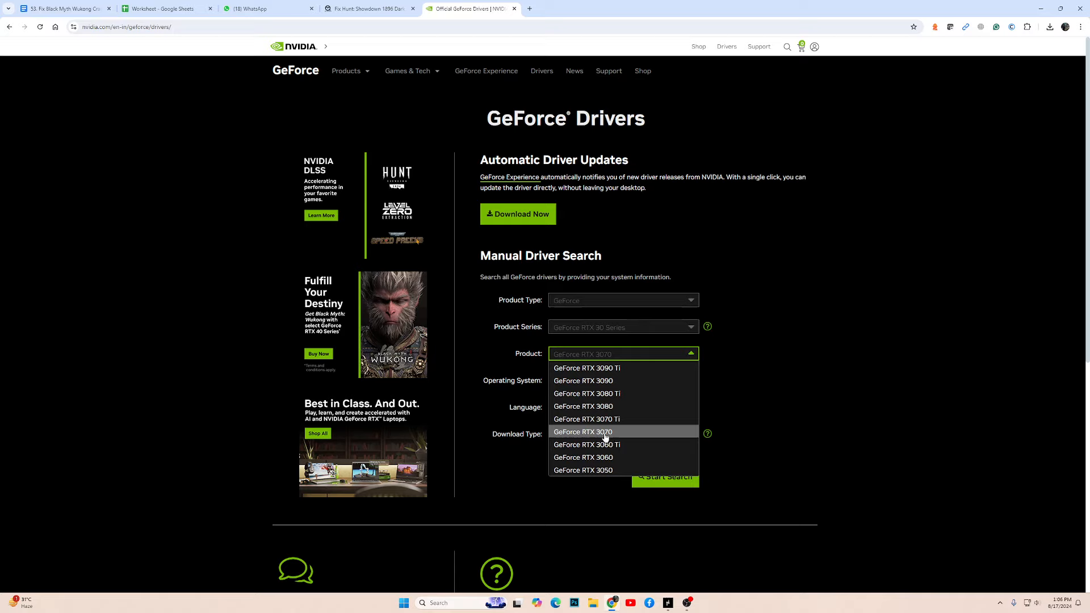
pyautogui.click(582, 432)
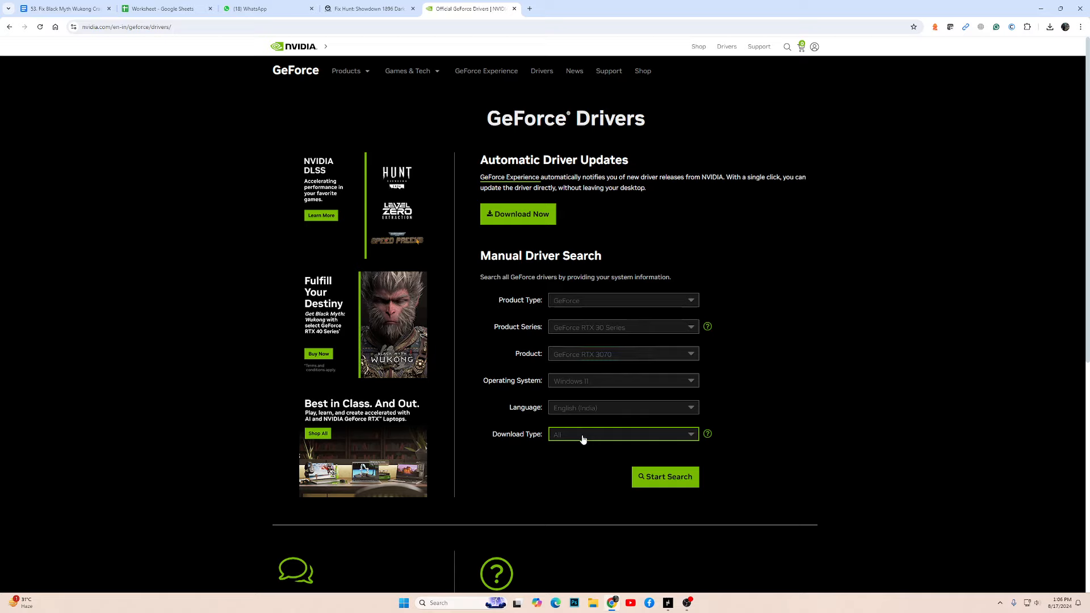
pyautogui.click(623, 433)
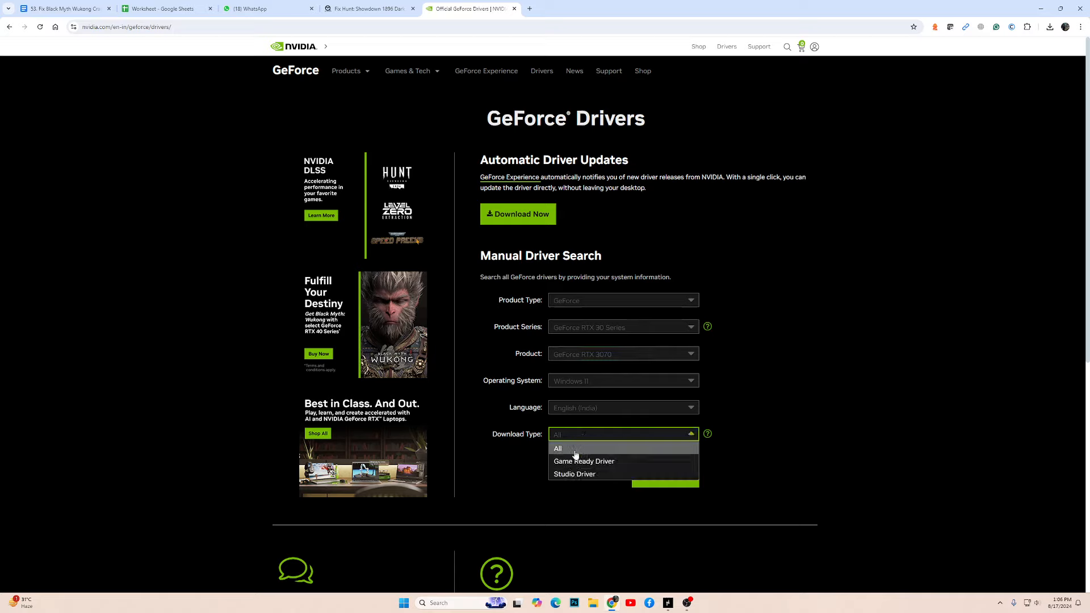
pyautogui.click(558, 448)
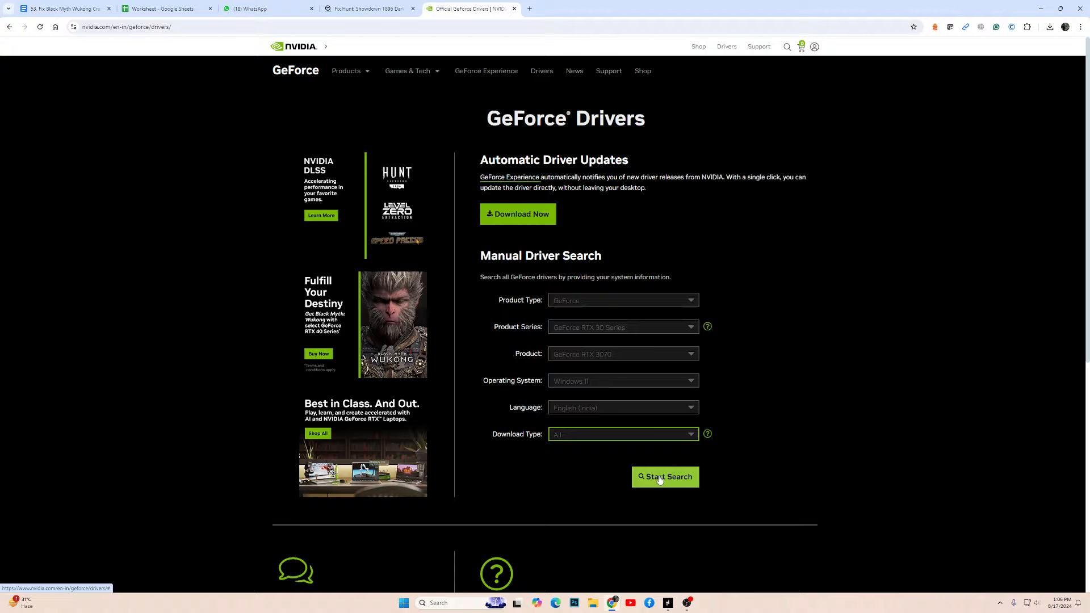
# Run the GeForce driver search for the RTX 3070 and scroll to the bottom of results
pyautogui.click(664, 476)
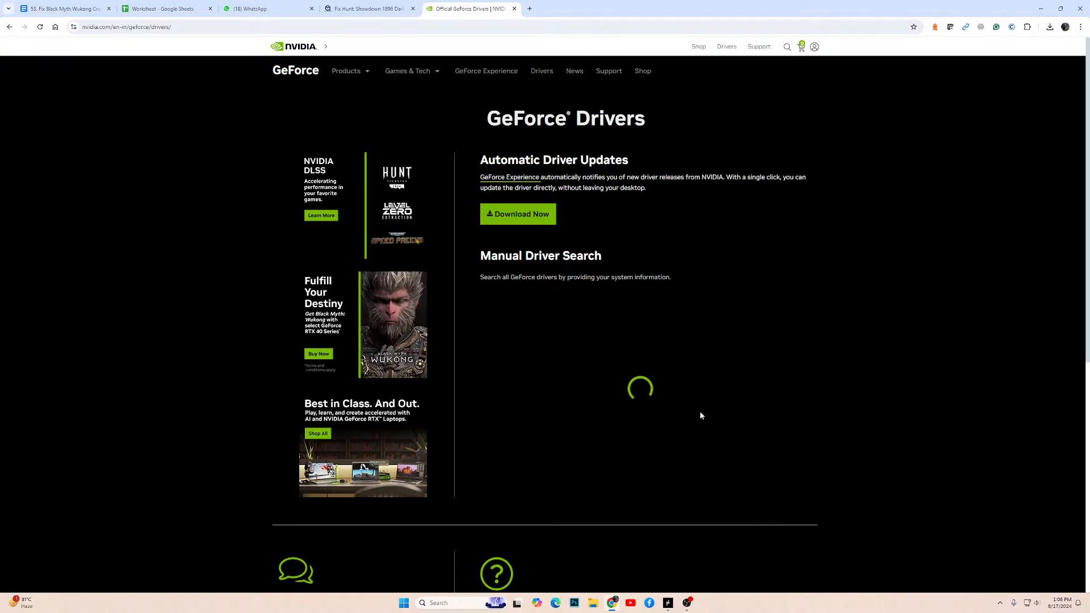
pyautogui.scroll(-3)
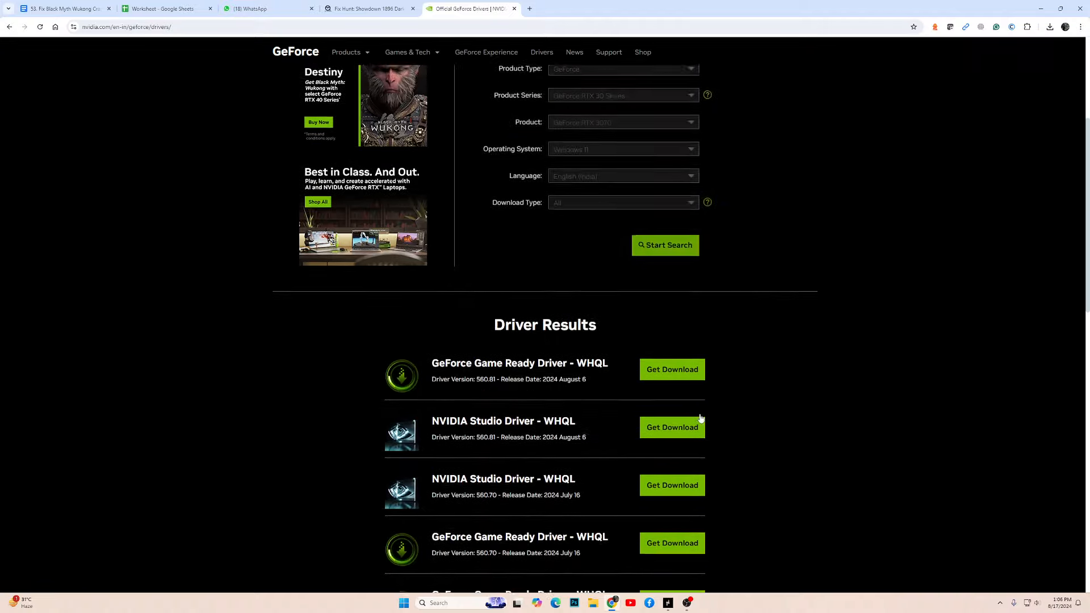
pyautogui.scroll(-3)
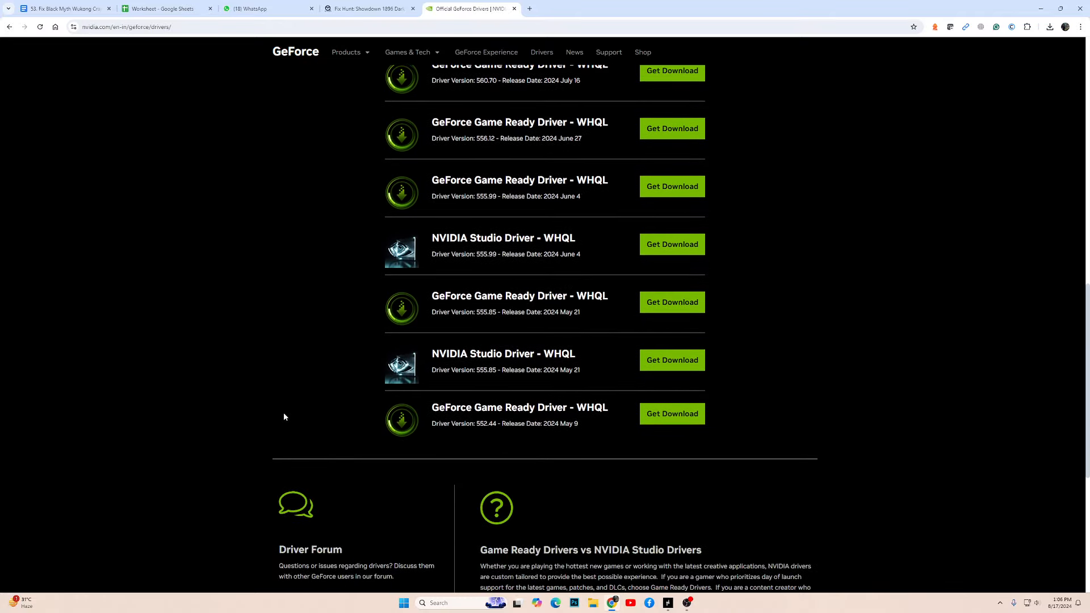
pyautogui.moveTo(400, 438)
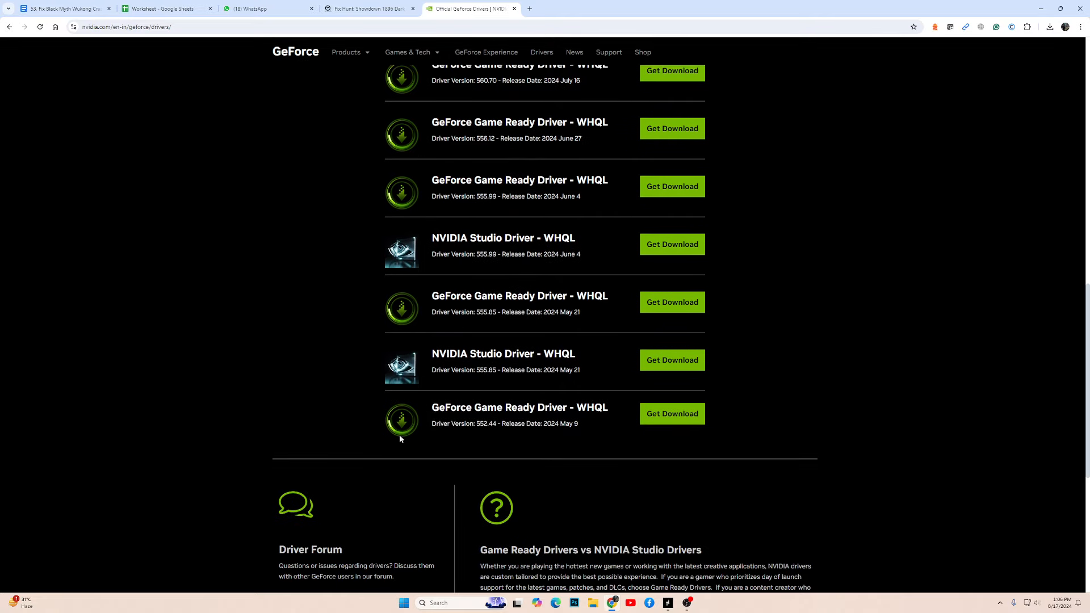
# Highlight the oldest result, Game Ready Driver 552.44, then scroll back up
pyautogui.moveTo(431, 408); pyautogui.dragTo(498, 424)
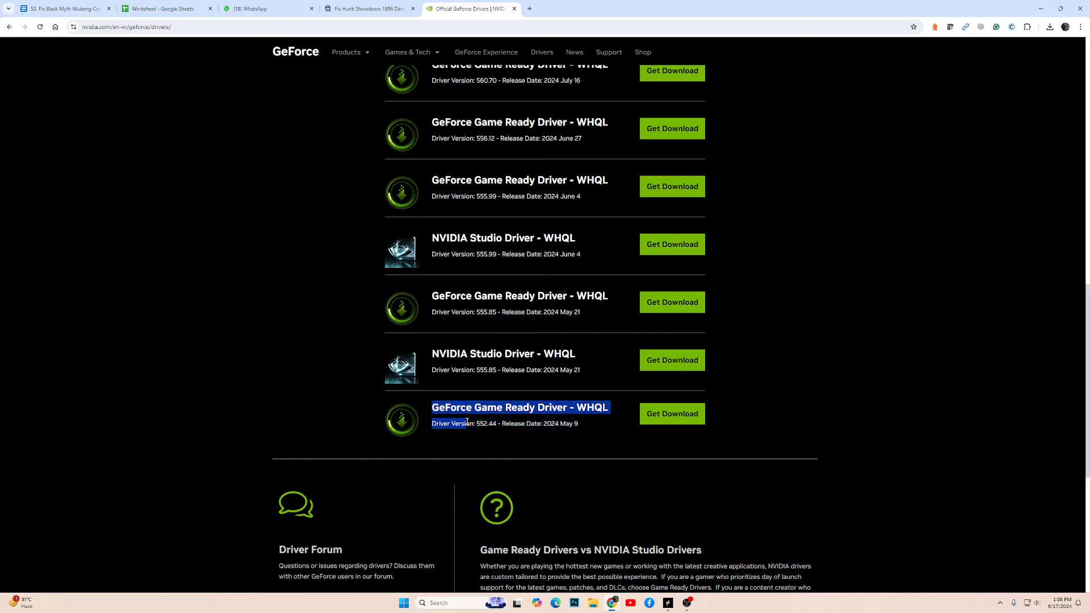
pyautogui.click(526, 452)
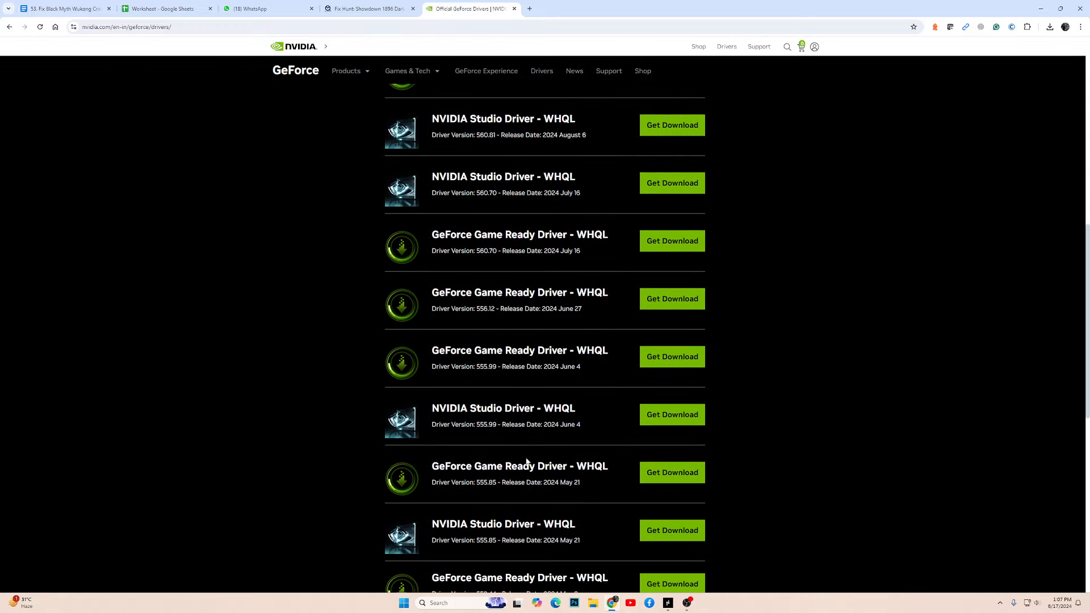
pyautogui.scroll(3)
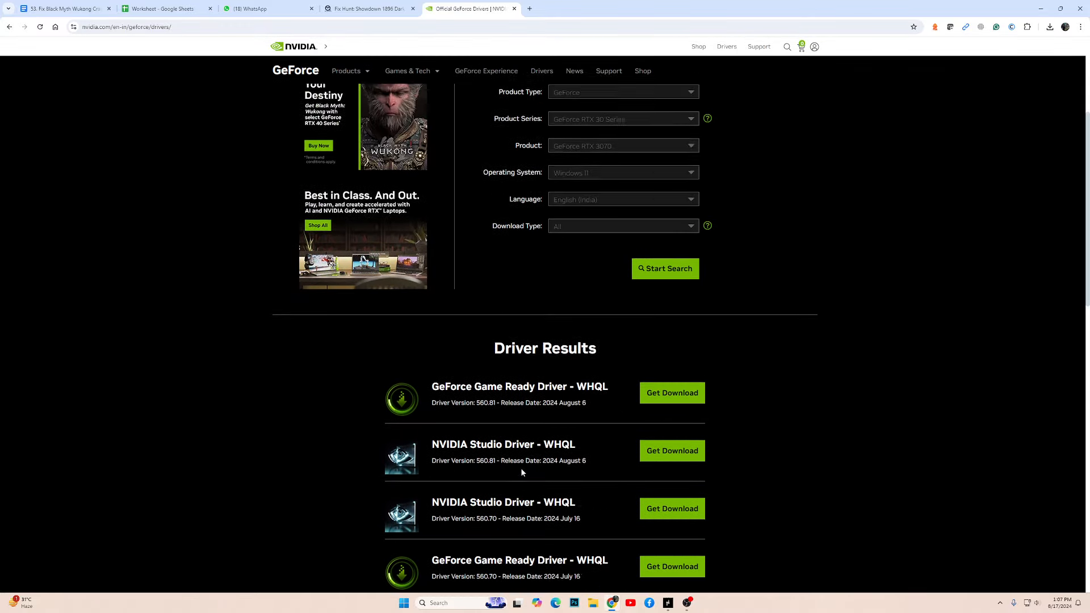